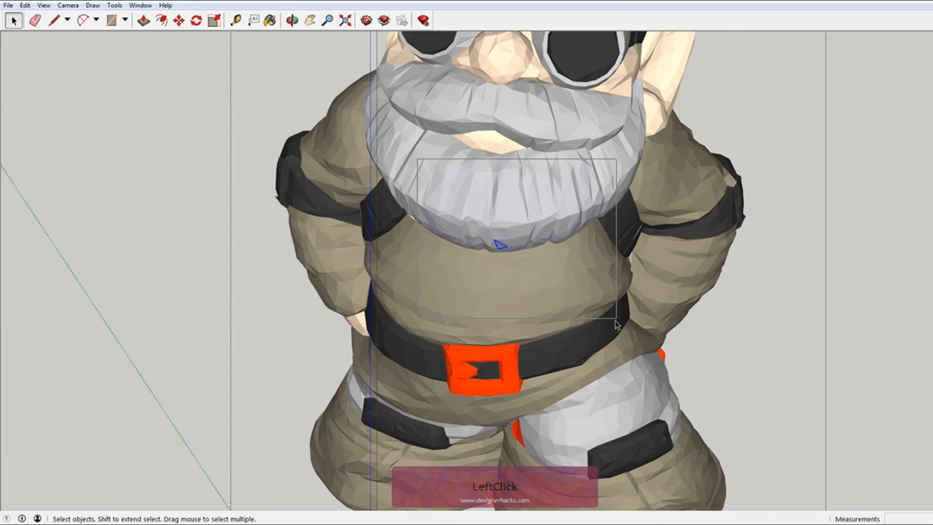
Zoom out and select the entire gnome component at the origin.
scroll("down", 3)
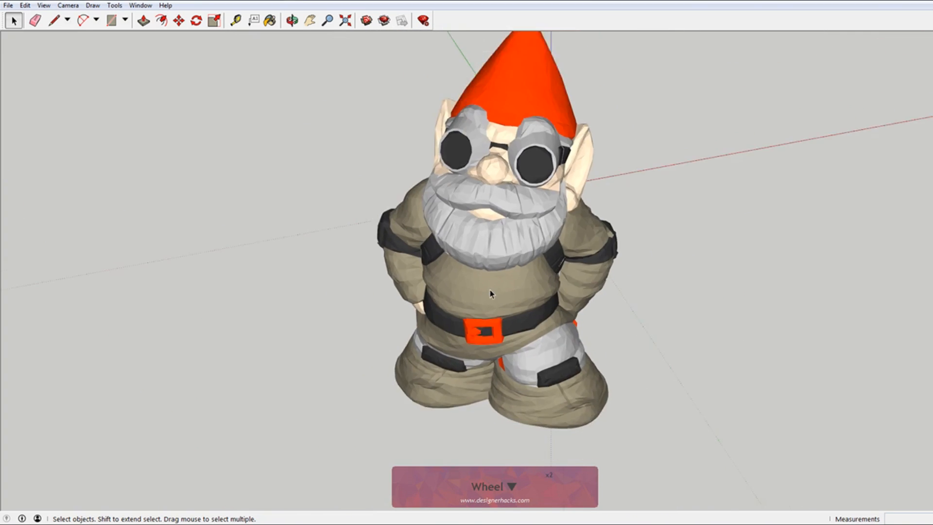
left_click(292, 20)
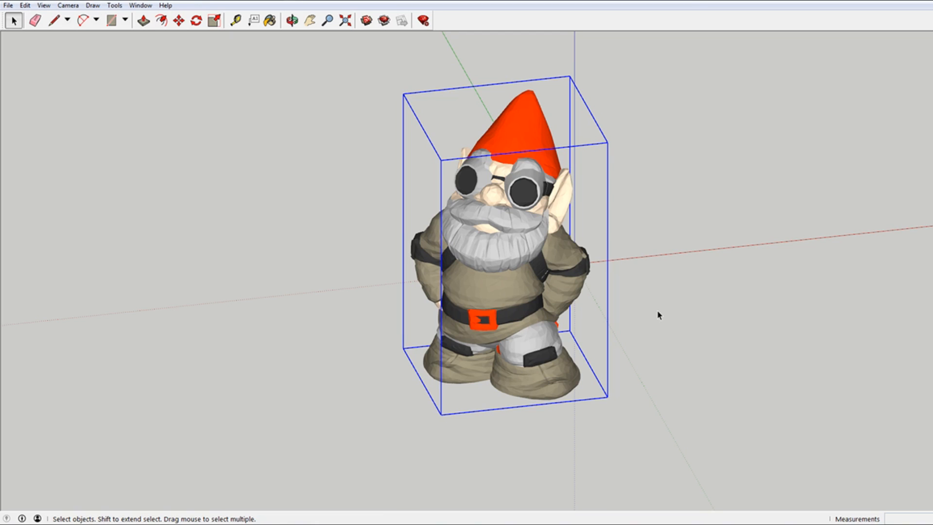
mouse_move(383, 21)
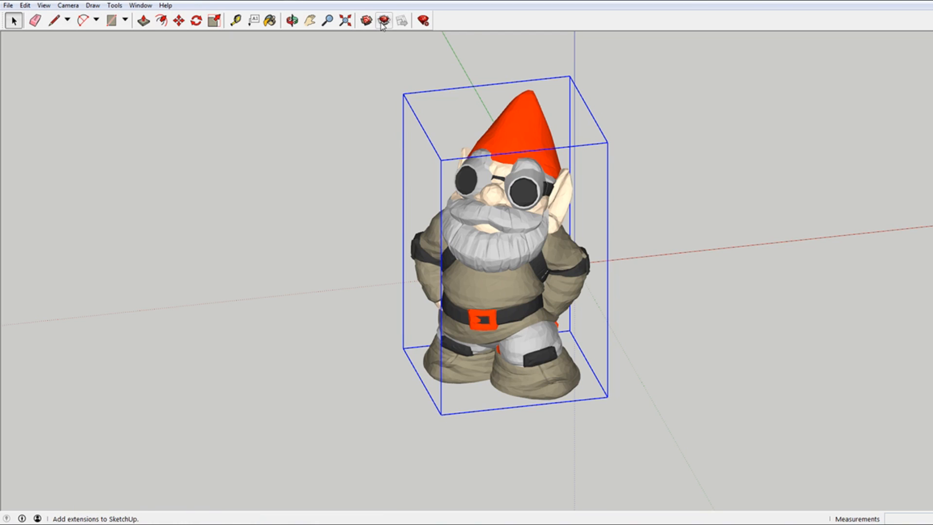
mouse_move(383, 21)
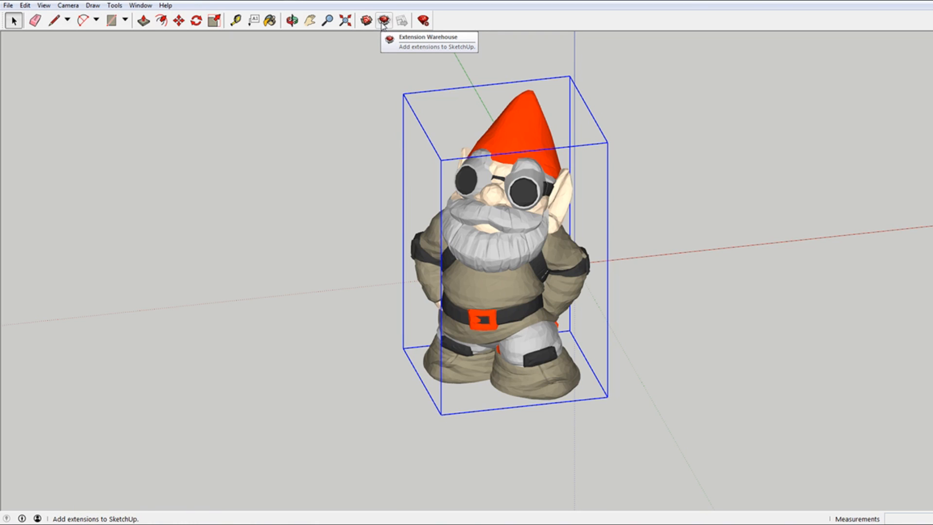
Open the Extension Warehouse from the Window menu.
left_click(141, 5)
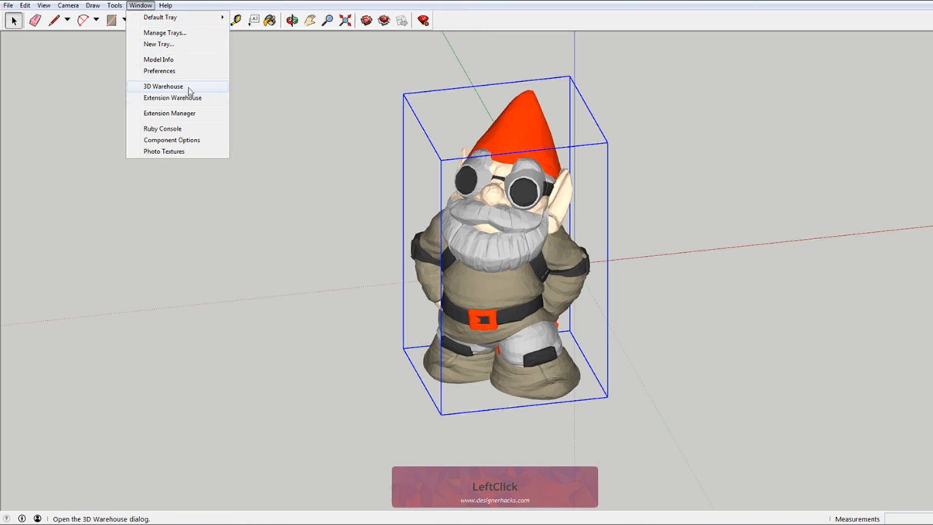
mouse_move(172, 98)
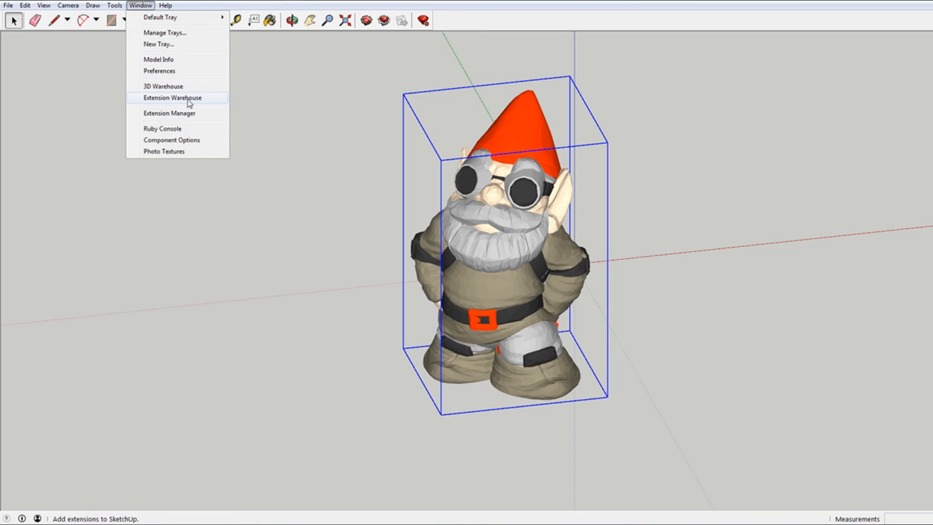
left_click(172, 98)
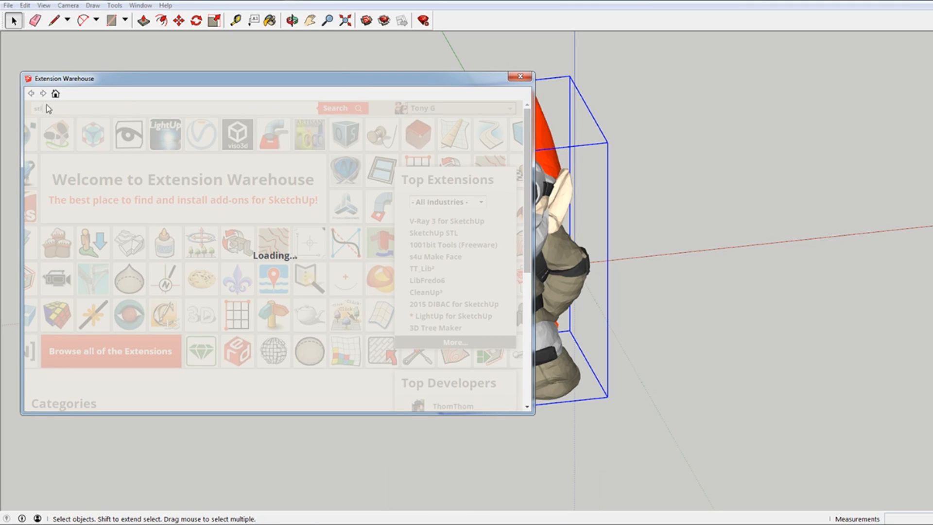
mouse_move(148, 231)
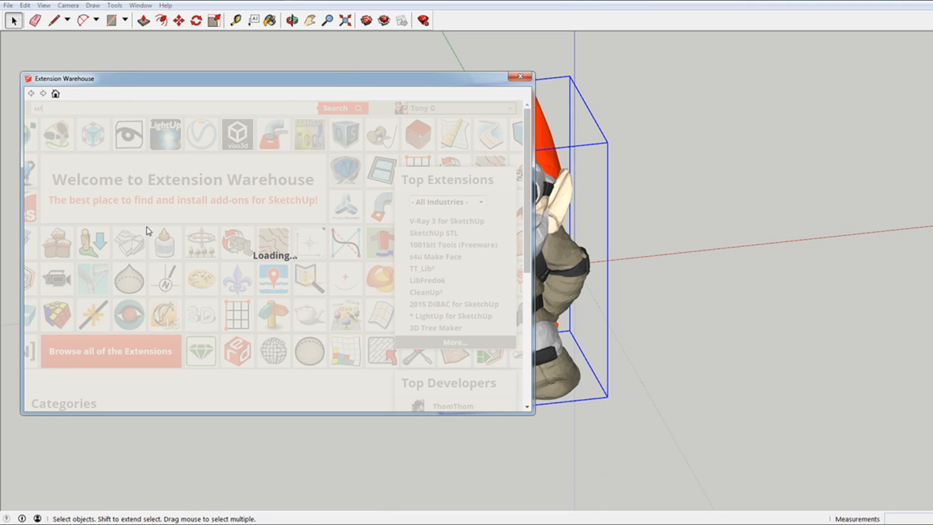
Search the warehouse for 'stl' and open the SketchUp STL extension page.
left_click(337, 107)
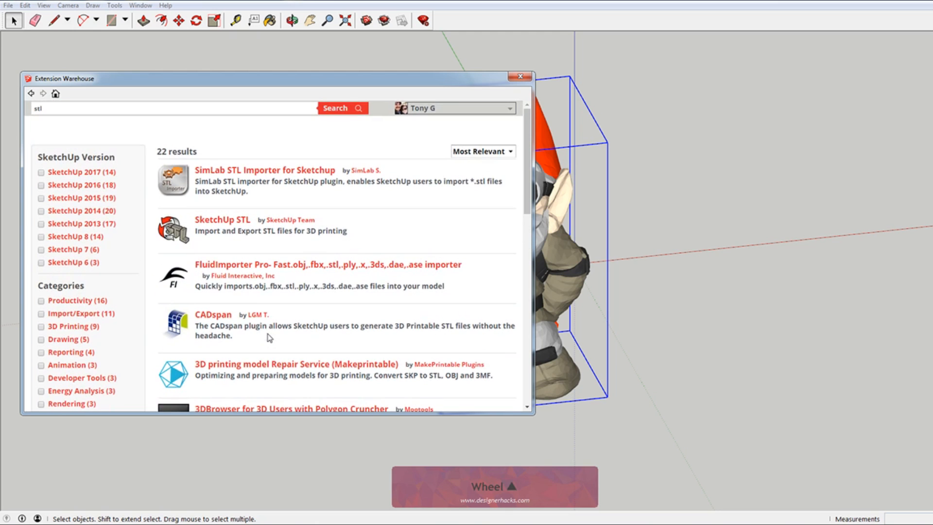
mouse_move(291, 225)
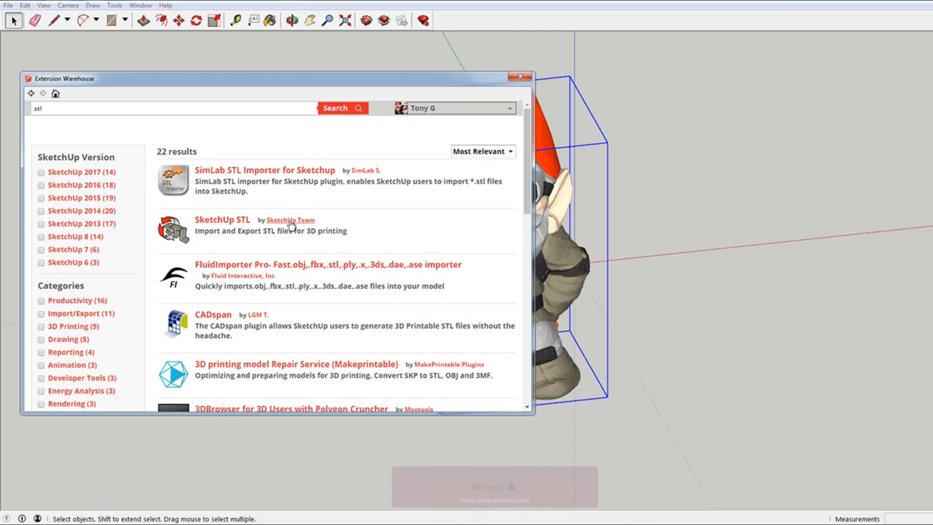
left_click(222, 219)
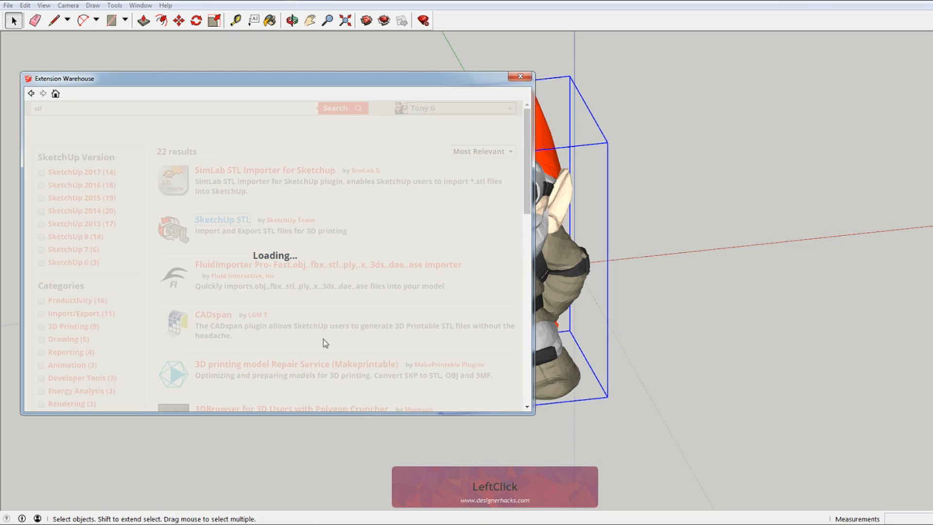
left_click(222, 219)
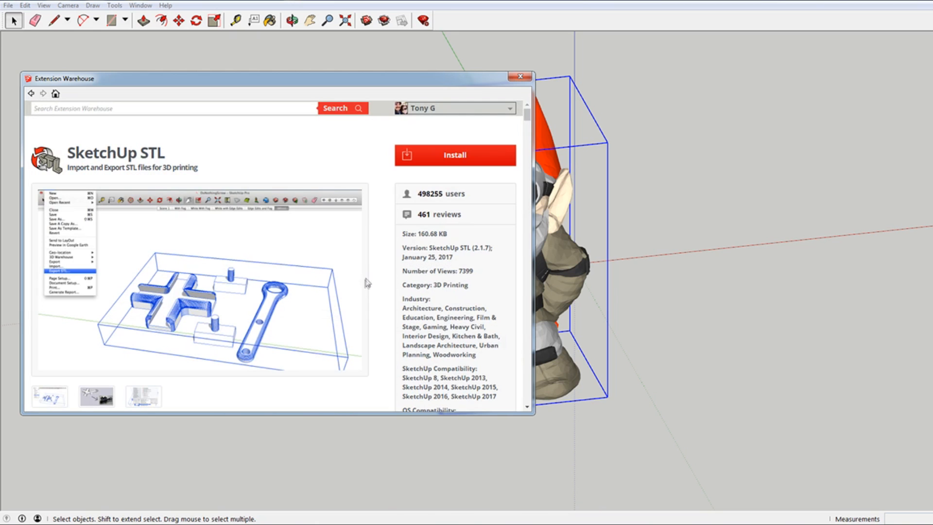
mouse_move(446, 159)
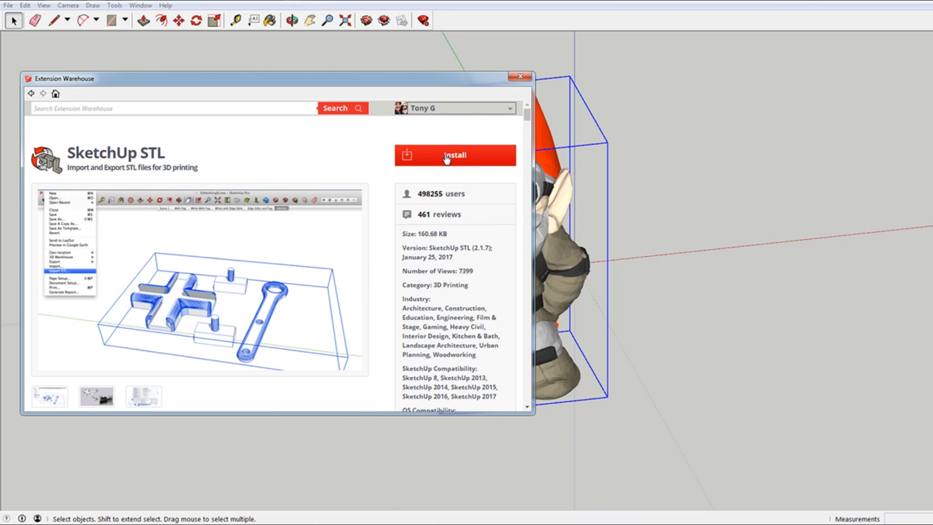
Install SketchUp STL, confirm the prompts, and close the Extension Warehouse window.
left_click(455, 155)
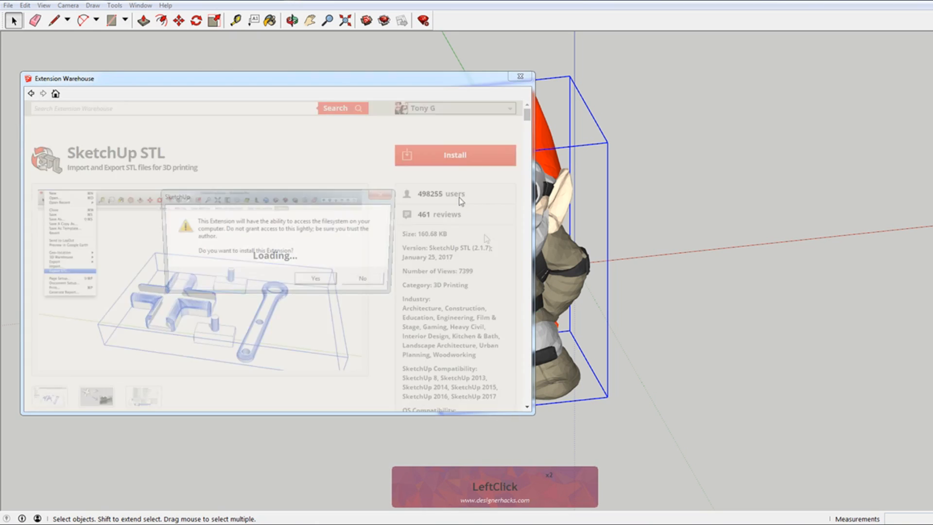
left_click(315, 278)
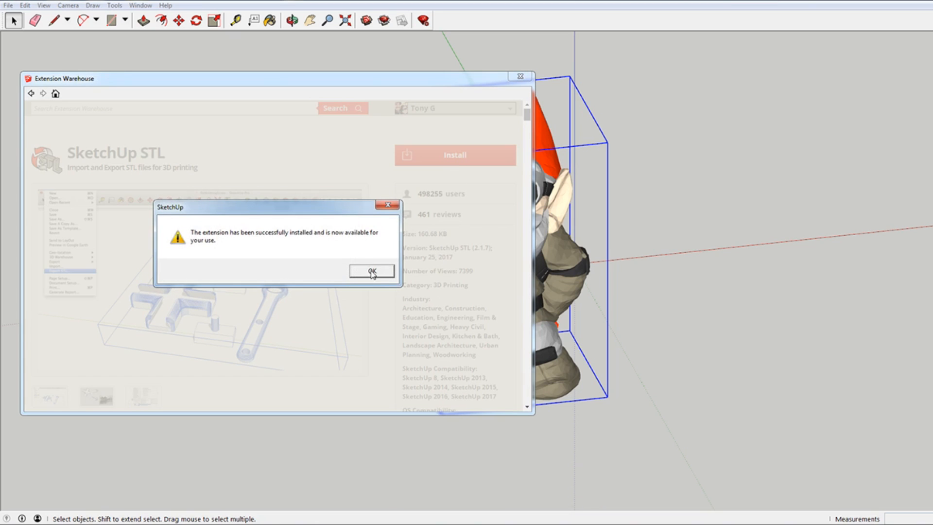
left_click(371, 271)
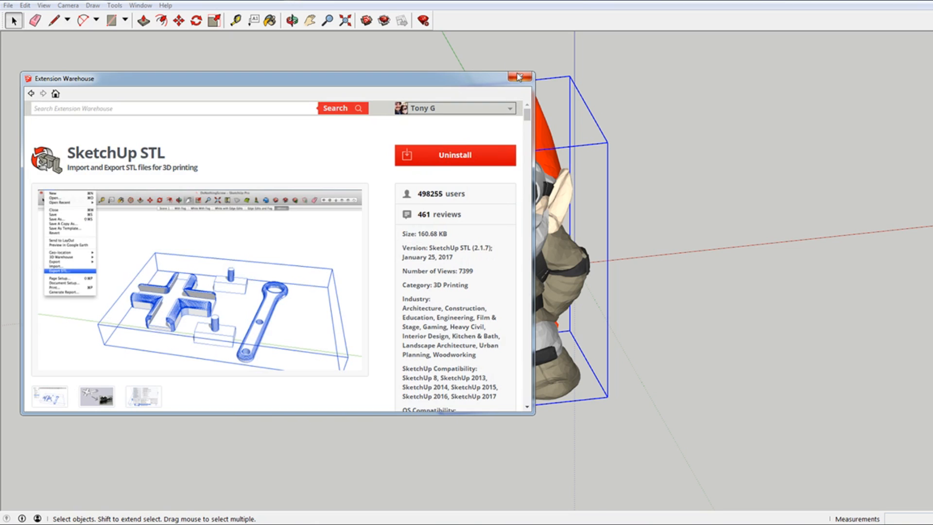
left_click(517, 77)
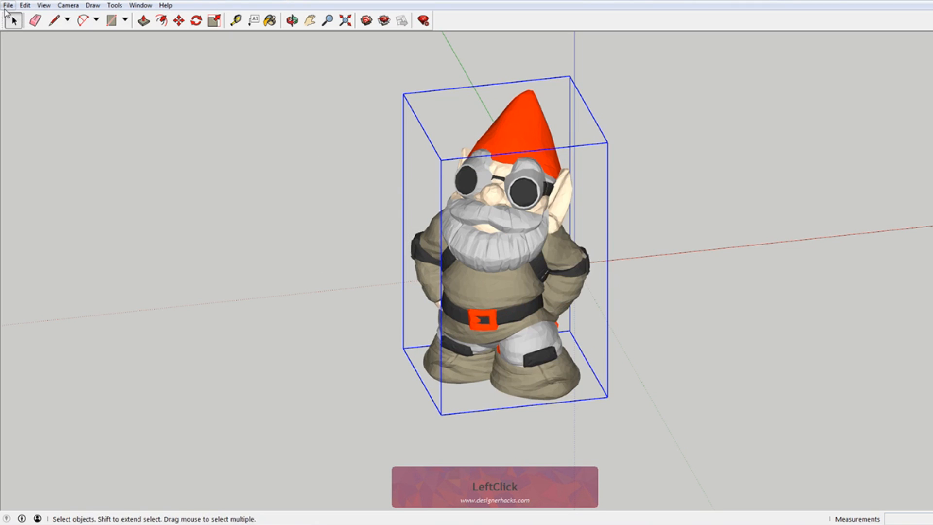
Set STL export to current selection only, Millimeters units, ASCII format.
left_click(7, 5)
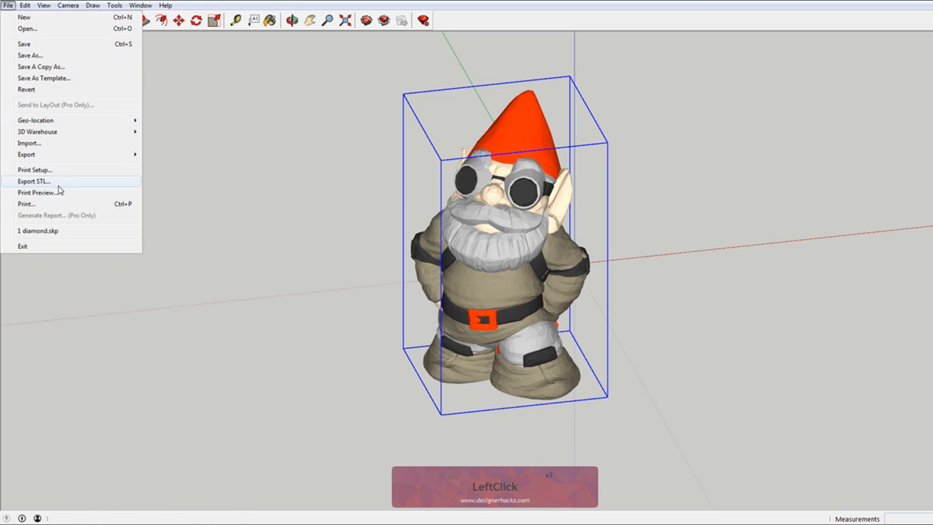
left_click(32, 182)
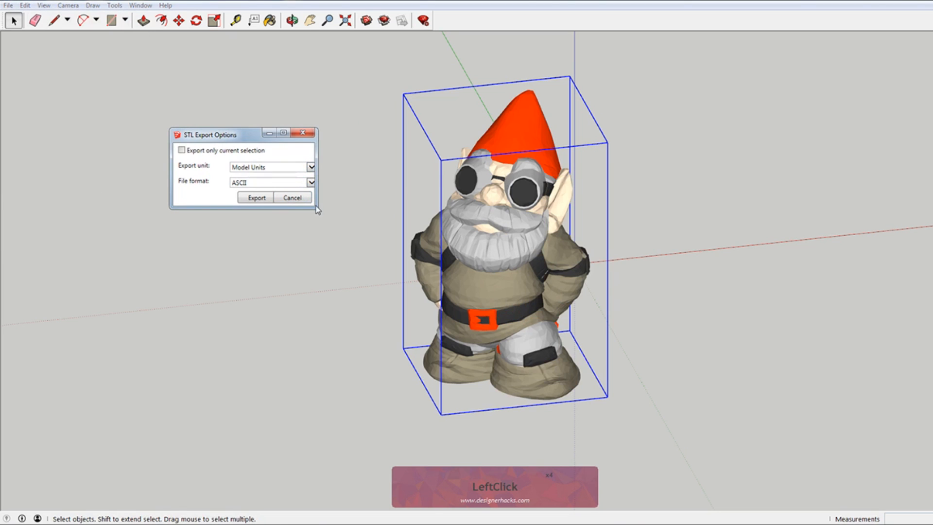
left_click(181, 149)
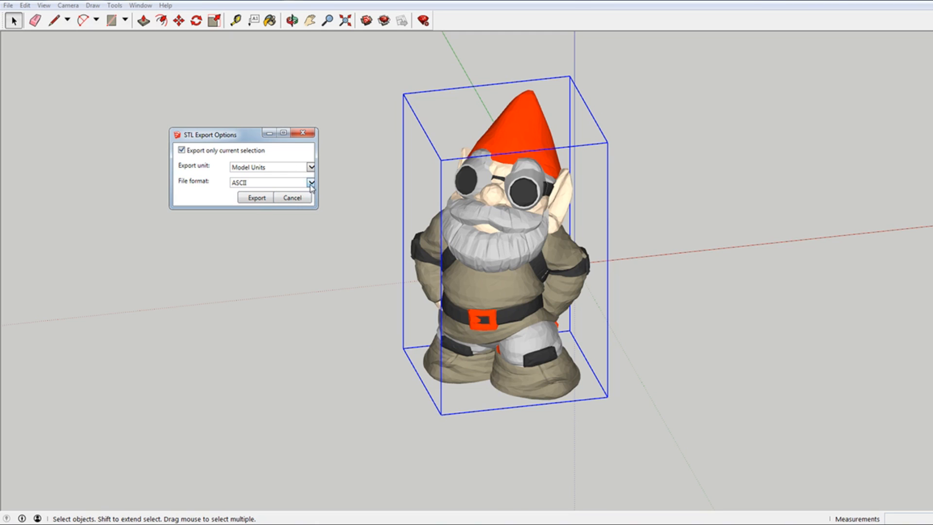
left_click(271, 167)
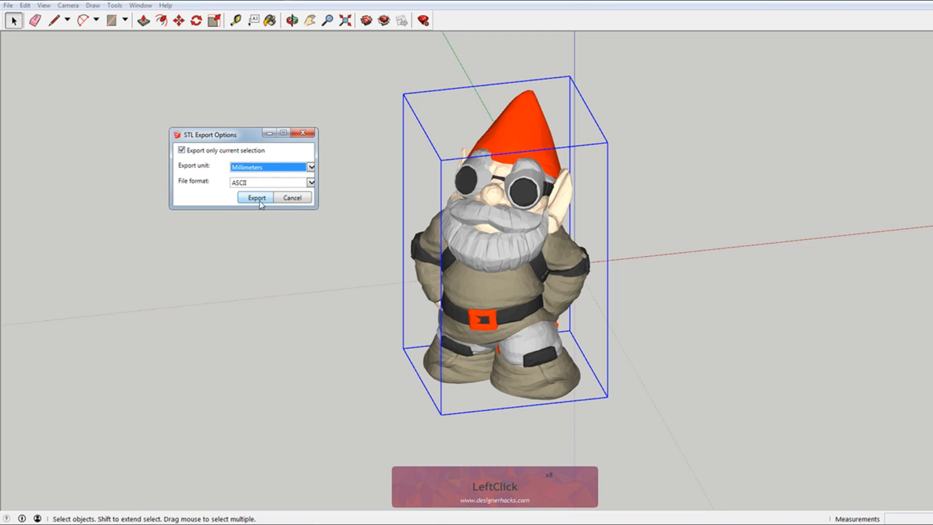
mouse_move(268, 186)
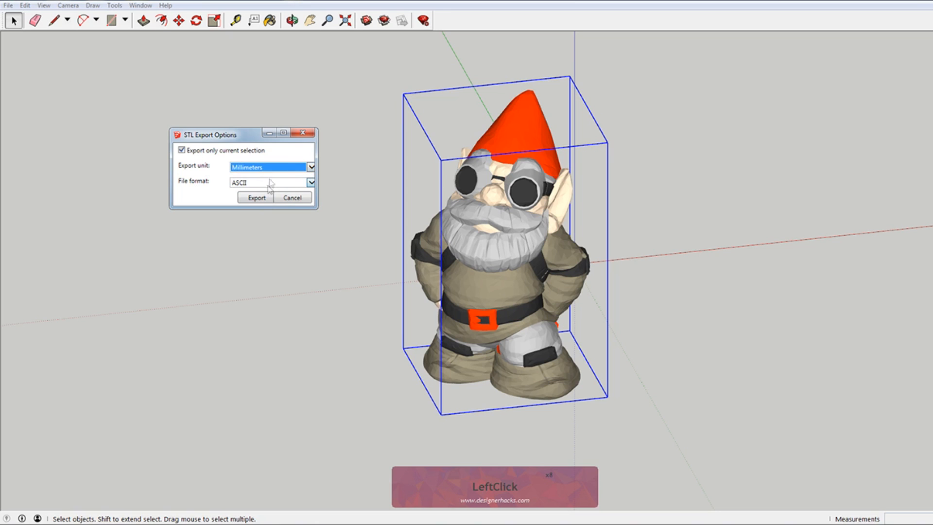
left_click(310, 167)
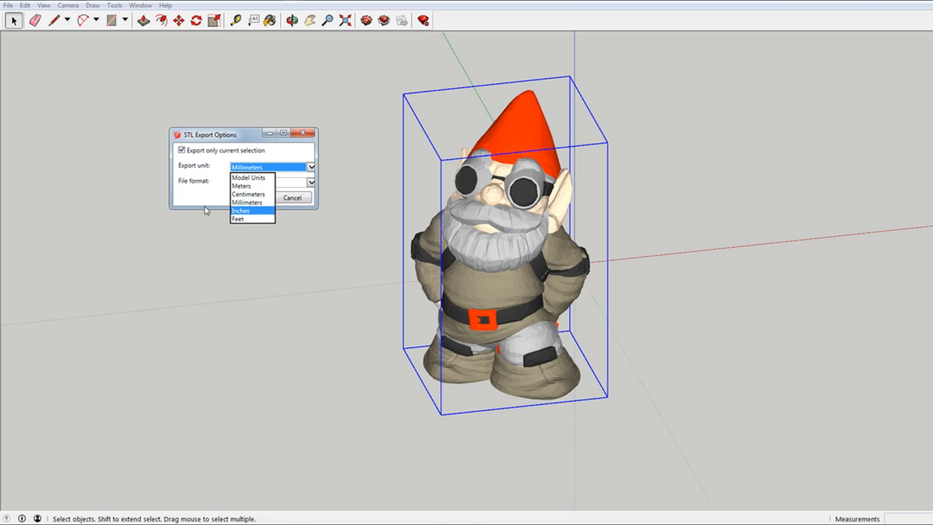
left_click(247, 167)
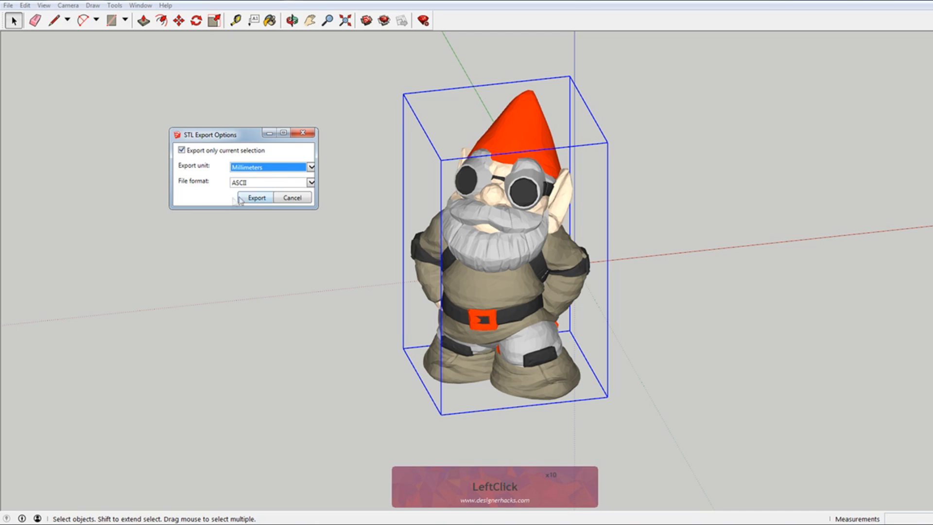
left_click(268, 182)
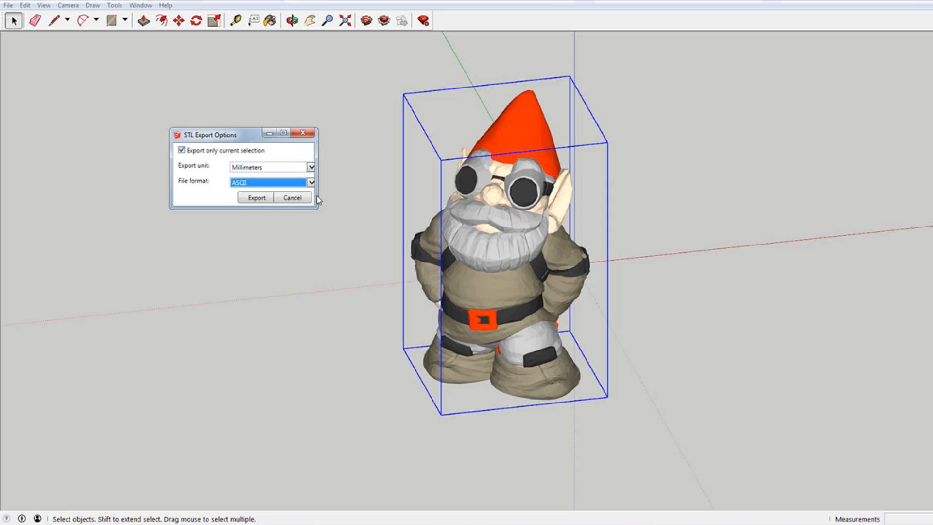
Export the selection and save it as diamond.stl in Documents.
left_click(255, 196)
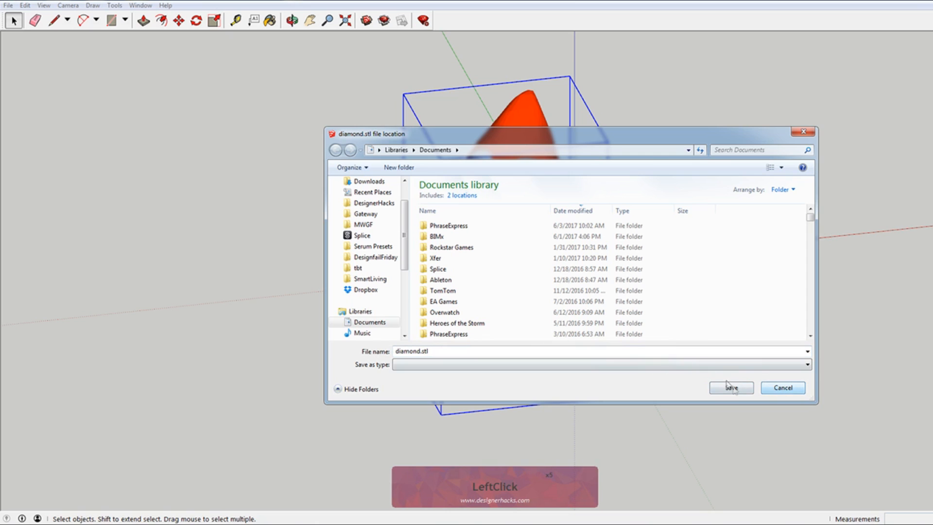
left_click(730, 387)
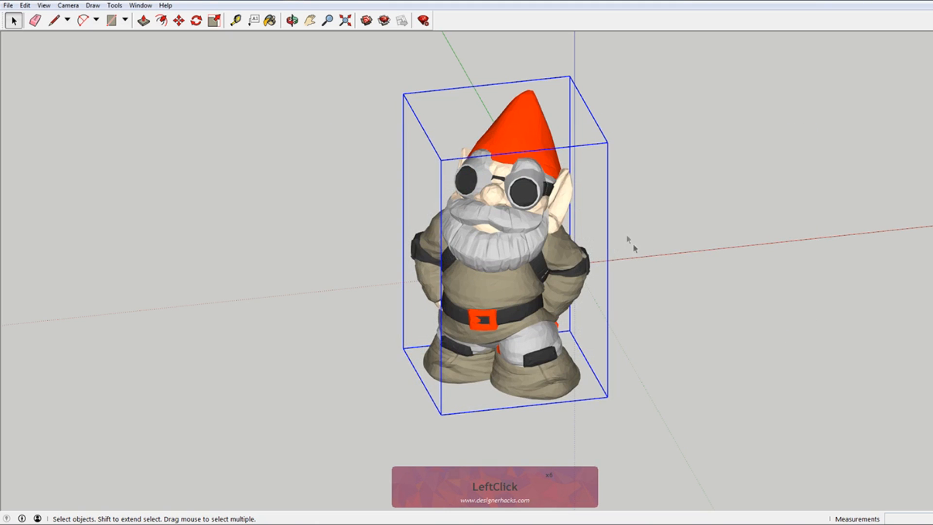